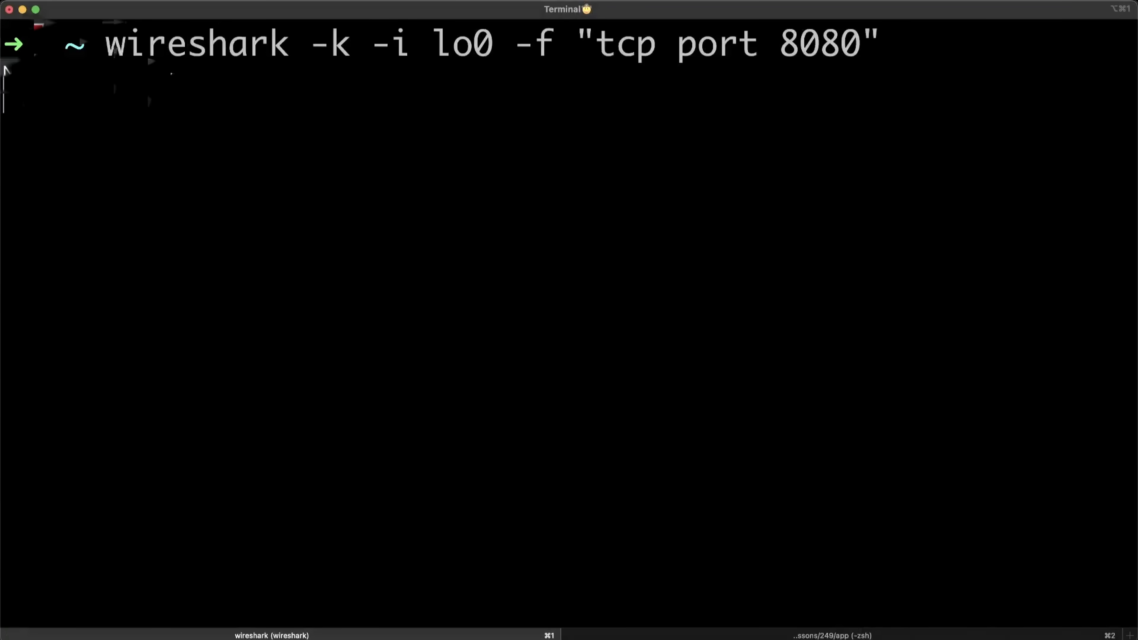
- Capture loopback TCP port 8080 in Wireshark and run ./build/tcp_server and ./build/tcp_client
{"action": "key", "text": "Return"}
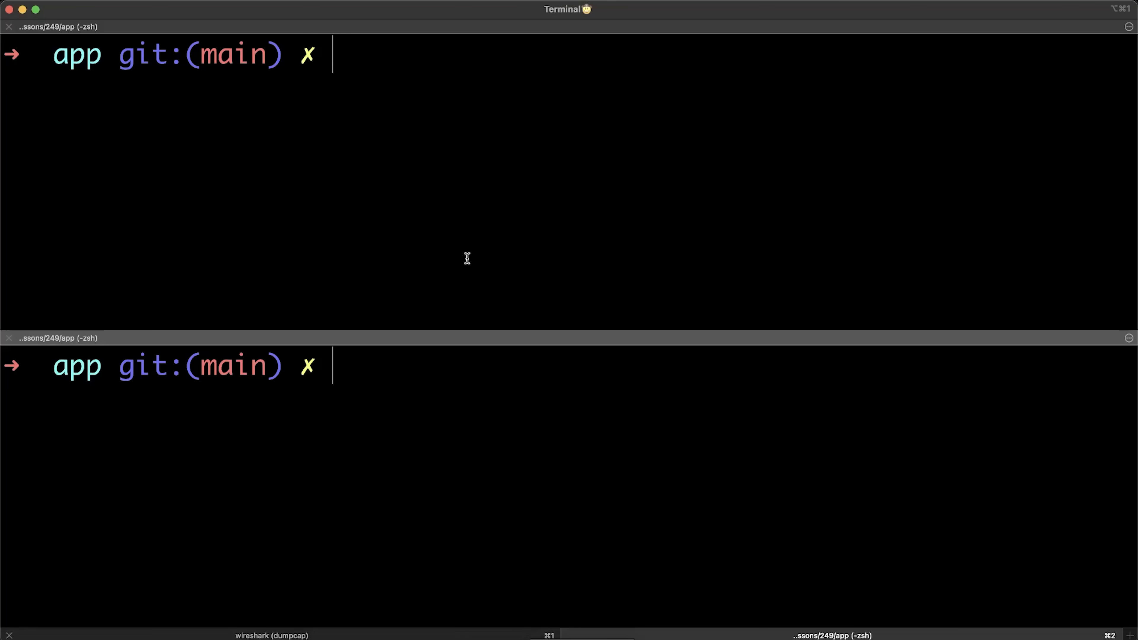
{"action": "type", "text": "./build/tcp_server"}
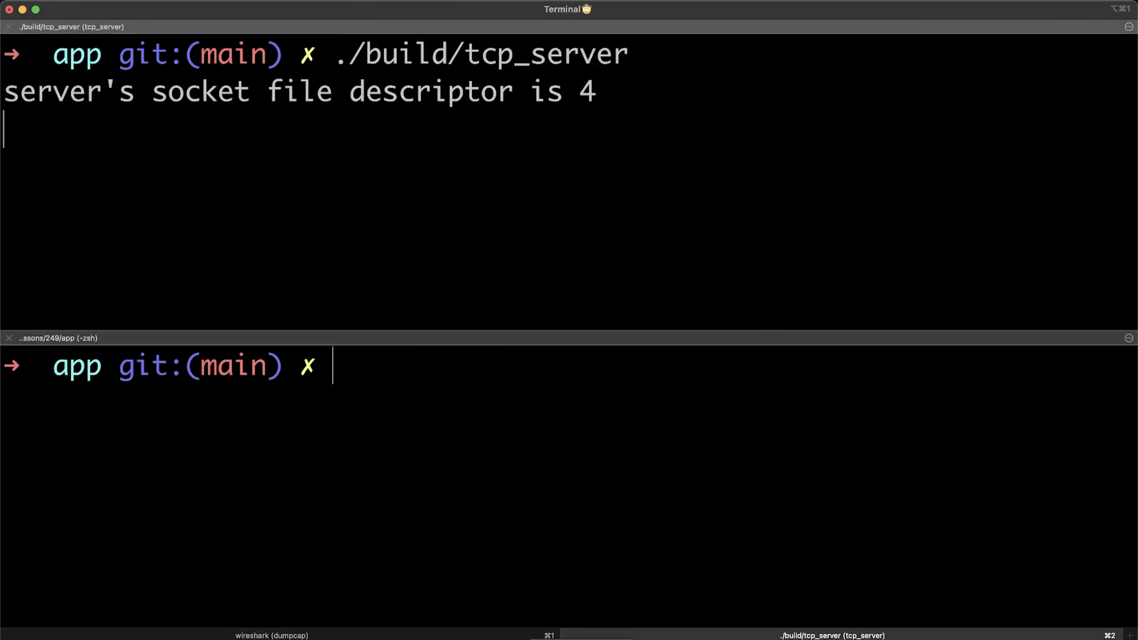
{"action": "type", "text": "./build/tcp_client"}
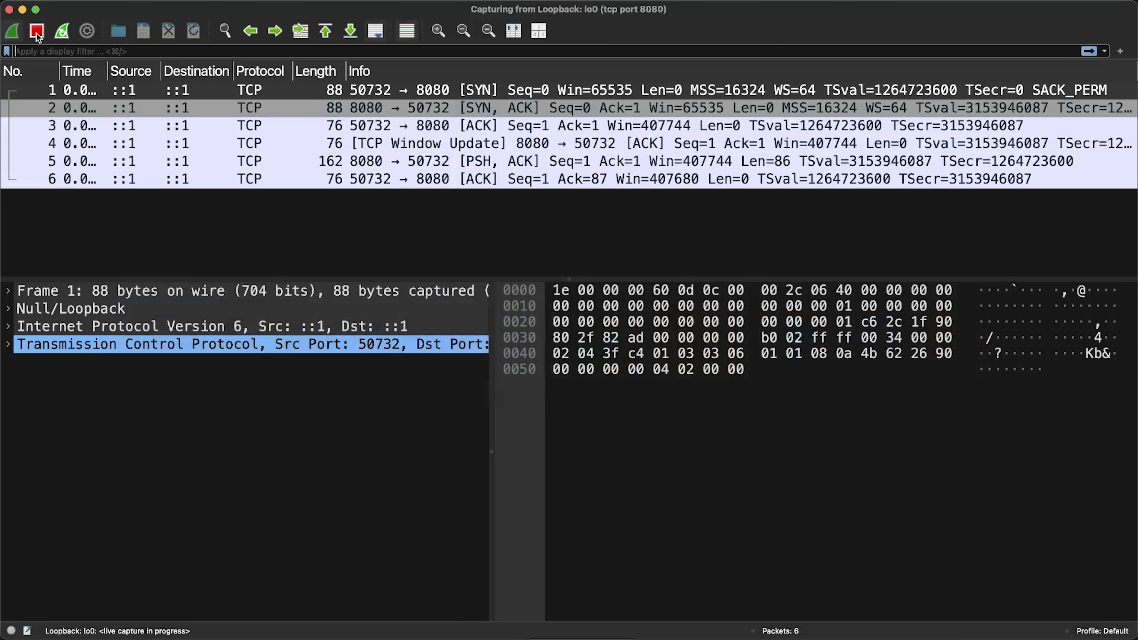
- Stop the capture and inspect the SYN-ACK, handshake ACK, JSON payload and final ACK packets
{"action": "left_click", "coordinate": [36, 30]}
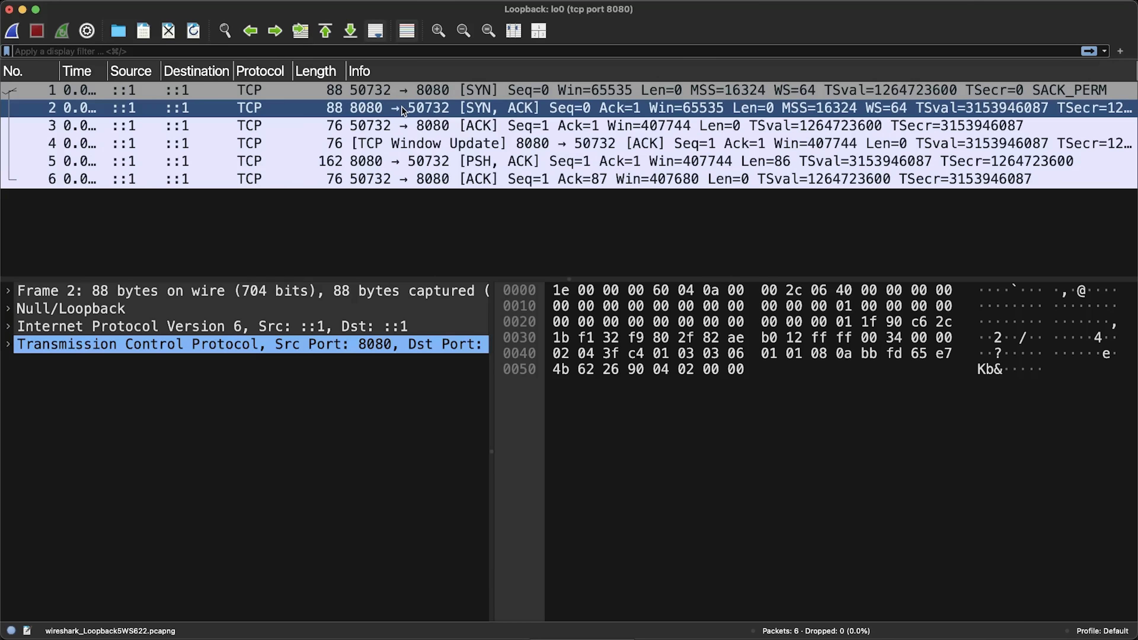
{"action": "left_click", "coordinate": [399, 125]}
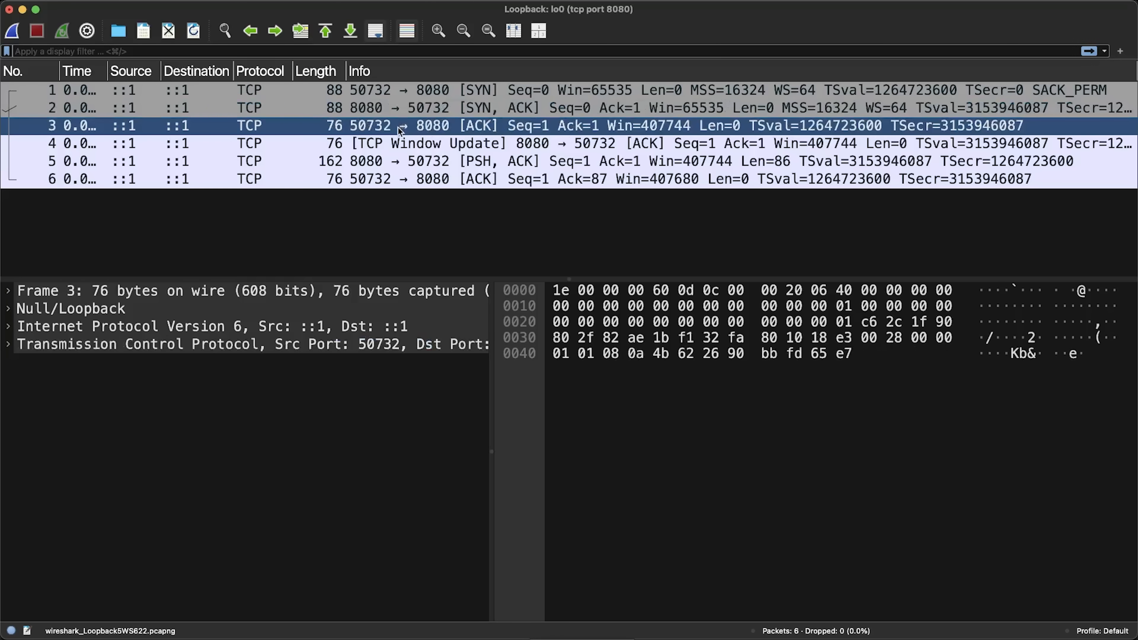
{"action": "left_click", "coordinate": [399, 161]}
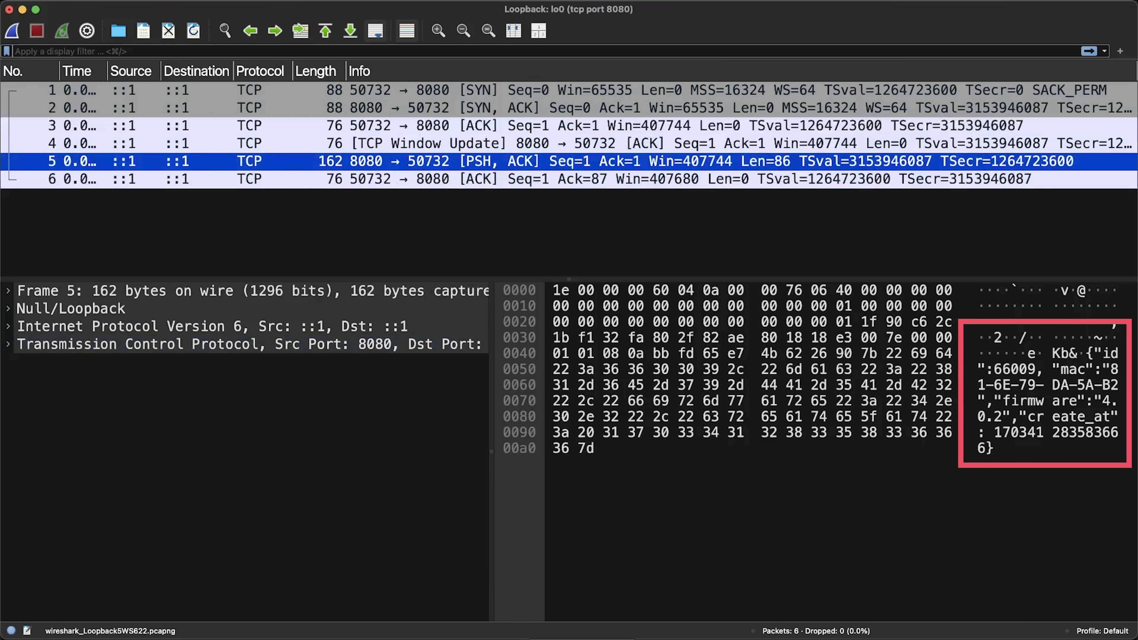
{"action": "left_click", "coordinate": [436, 179]}
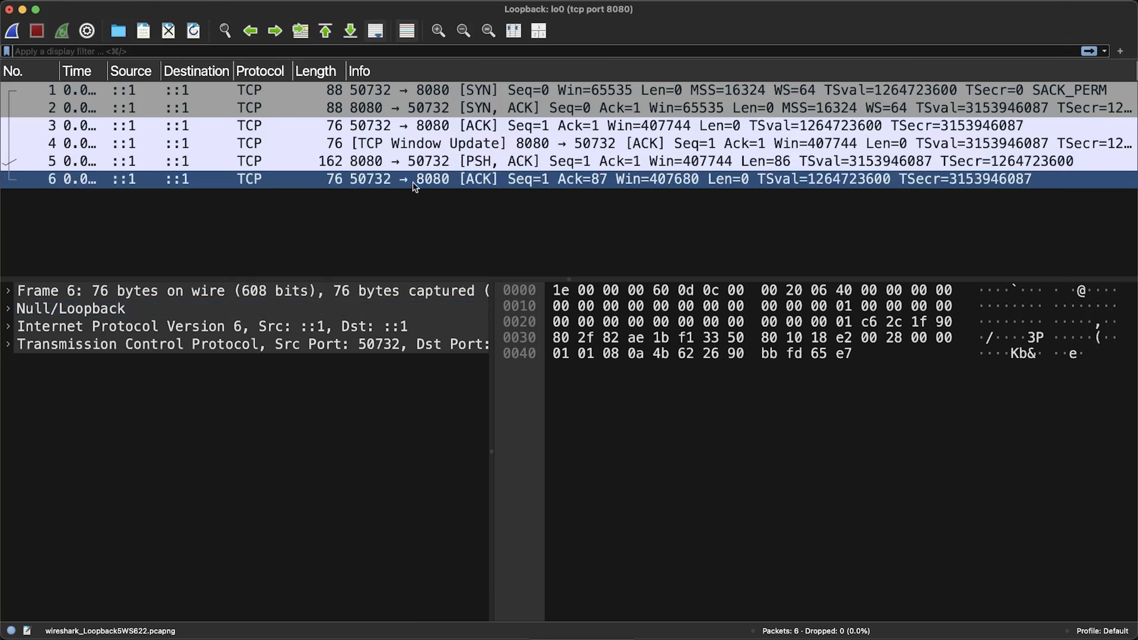
{"action": "left_click", "coordinate": [436, 179]}
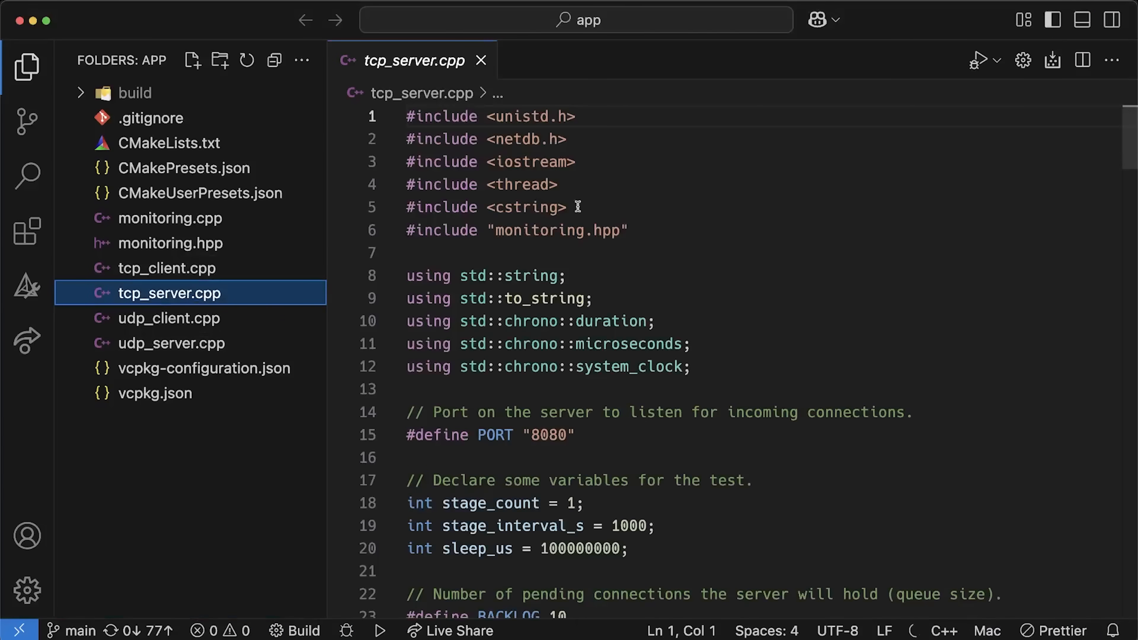
{"action": "scroll", "scroll_direction": "down", "scroll_amount": 3}
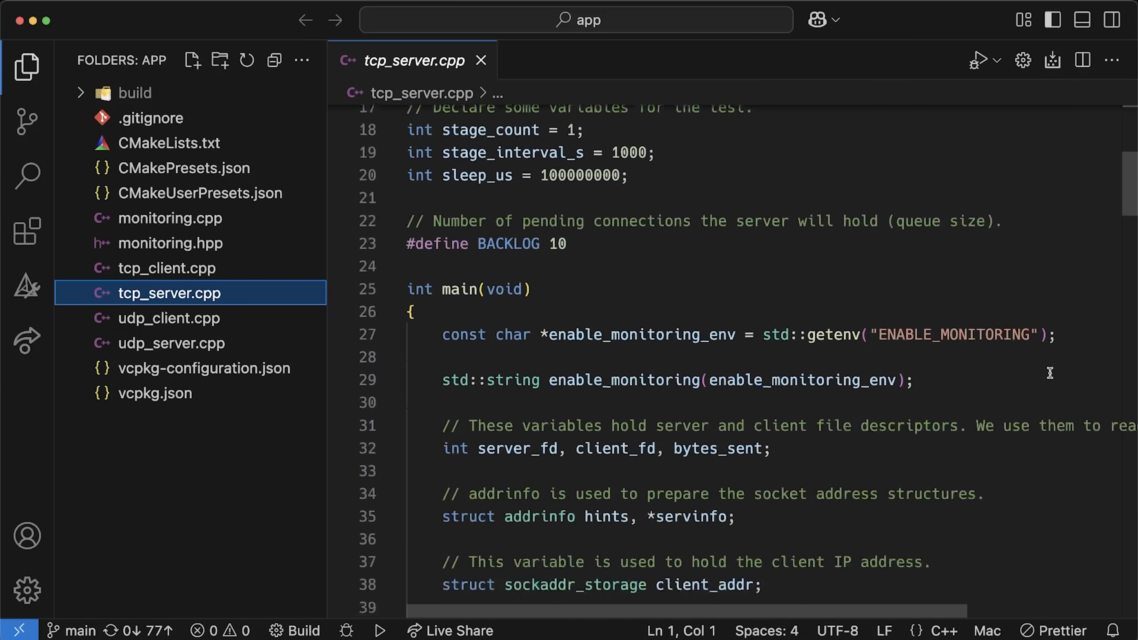
{"action": "scroll", "scroll_direction": "down", "scroll_amount": 3}
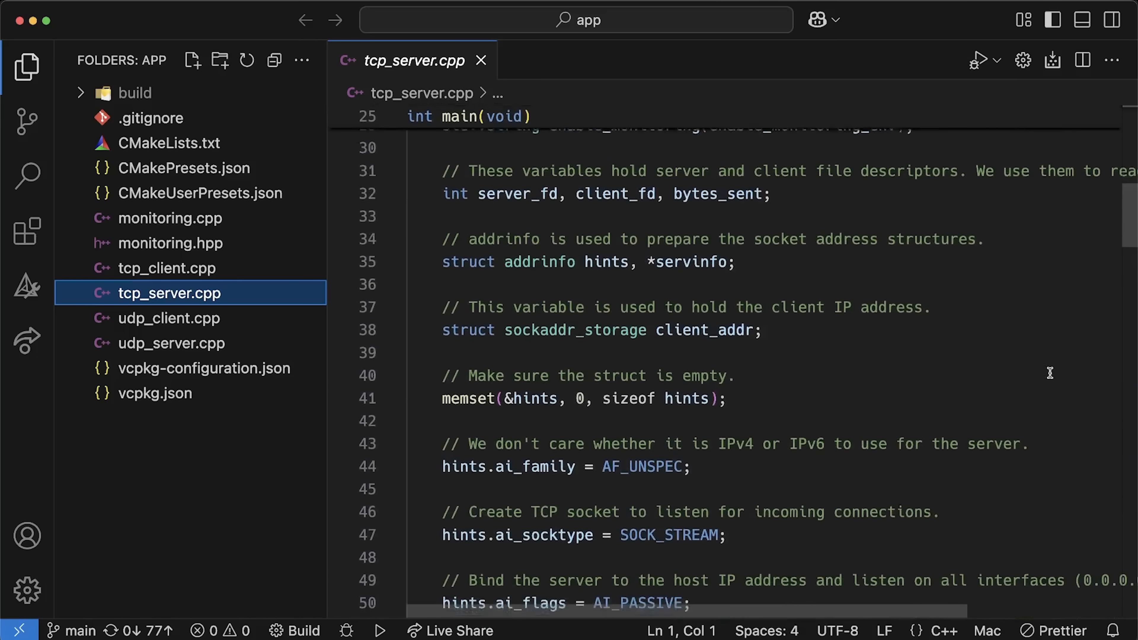
{"action": "scroll", "scroll_direction": "down", "scroll_amount": 3}
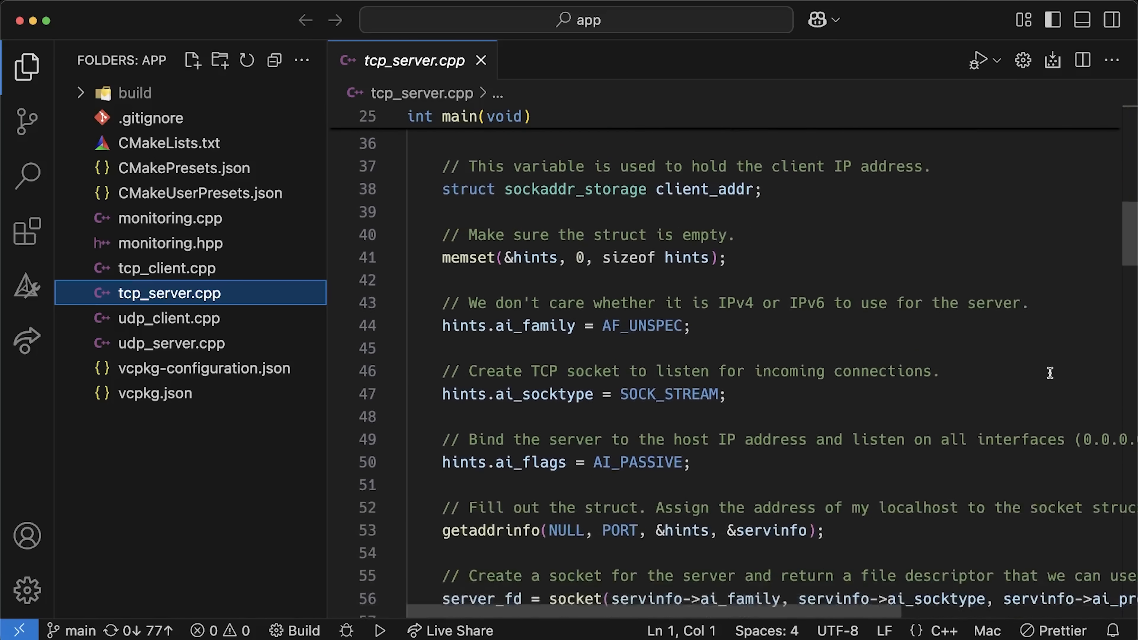
{"action": "scroll", "scroll_direction": "down", "scroll_amount": 3}
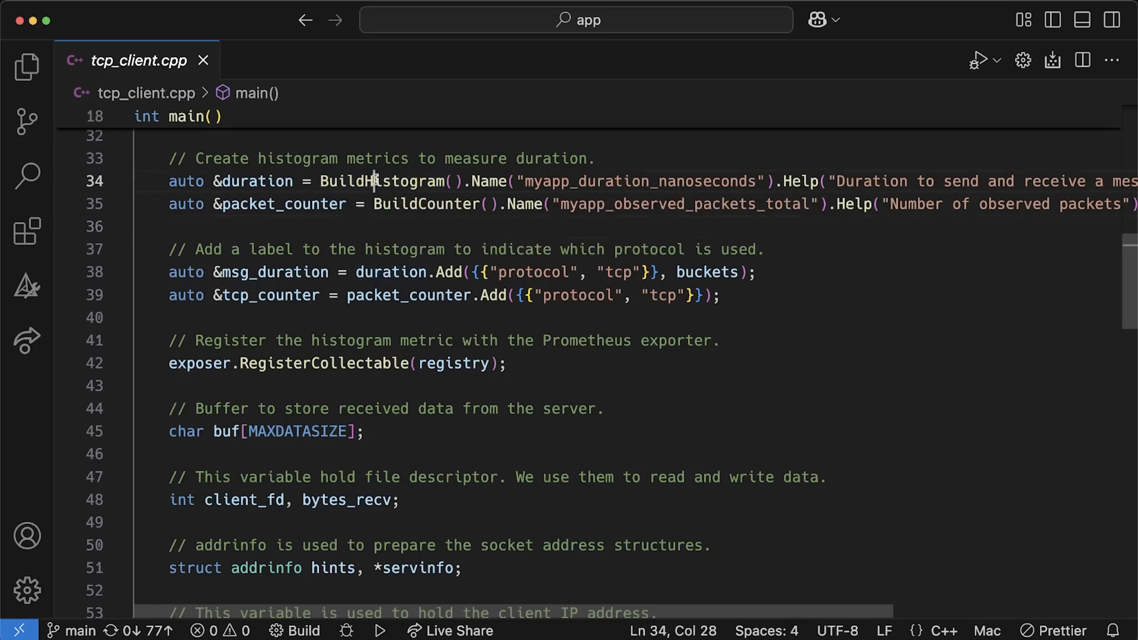
{"action": "double_click", "coordinate": [256, 181]}
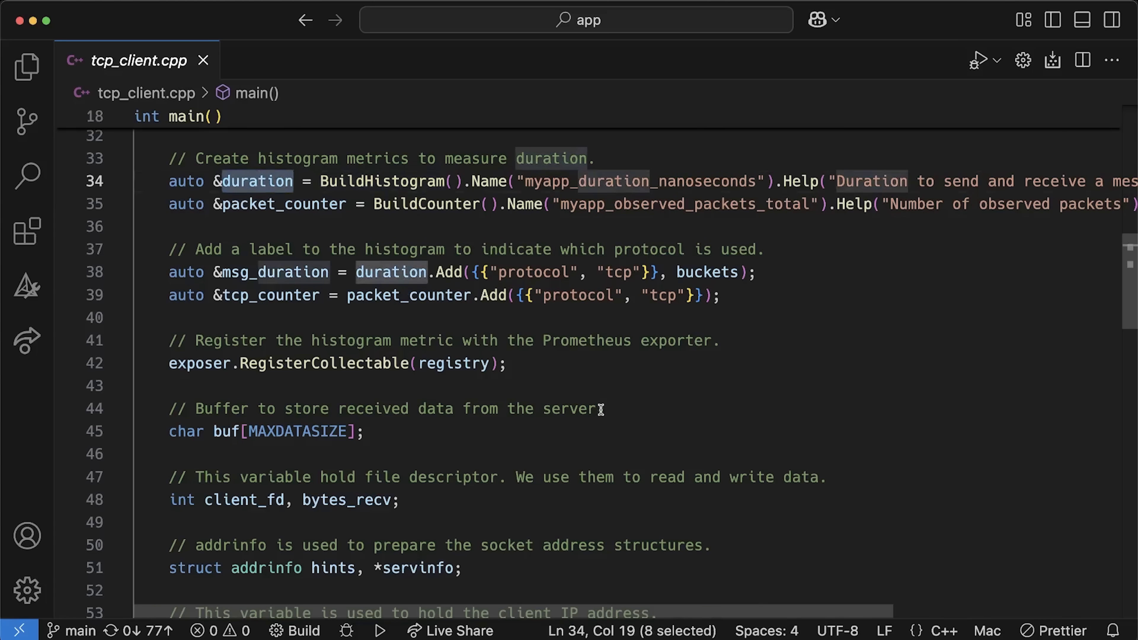
{"action": "scroll", "scroll_direction": "down", "scroll_amount": 3}
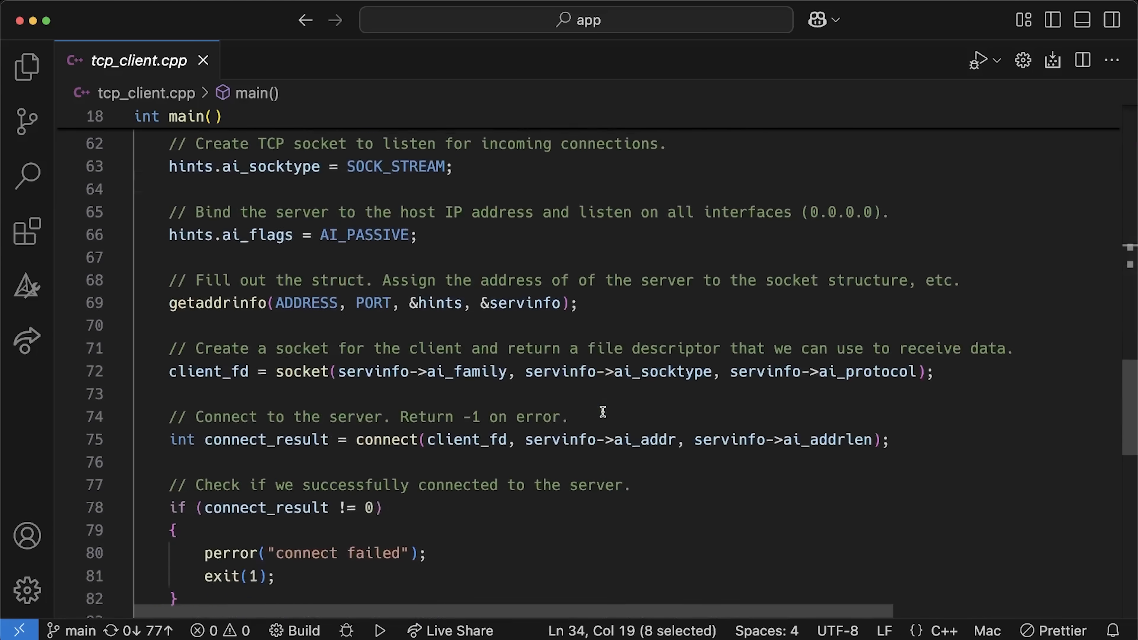
{"action": "scroll", "scroll_direction": "down", "scroll_amount": 3}
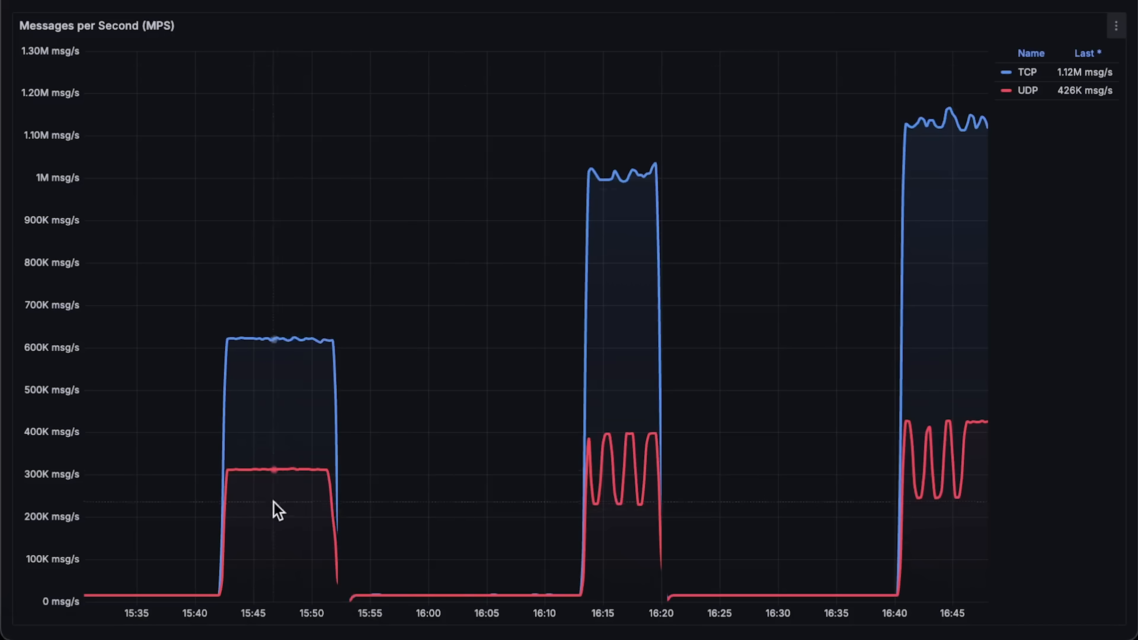
{"action": "mouse_move", "coordinate": [261, 344]}
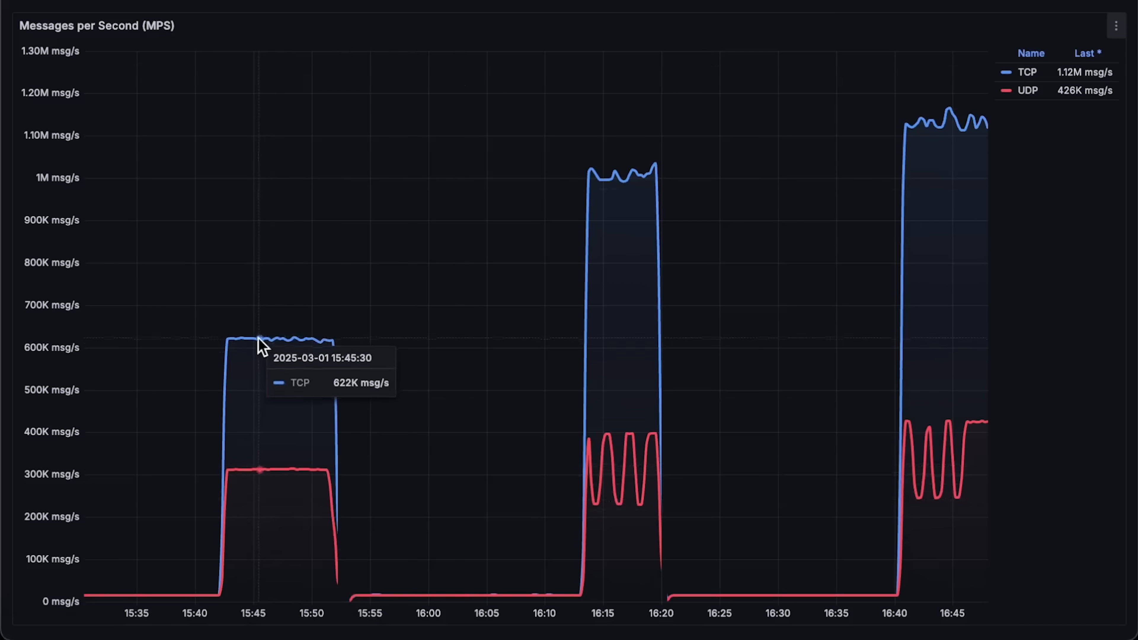
{"action": "mouse_move", "coordinate": [281, 347]}
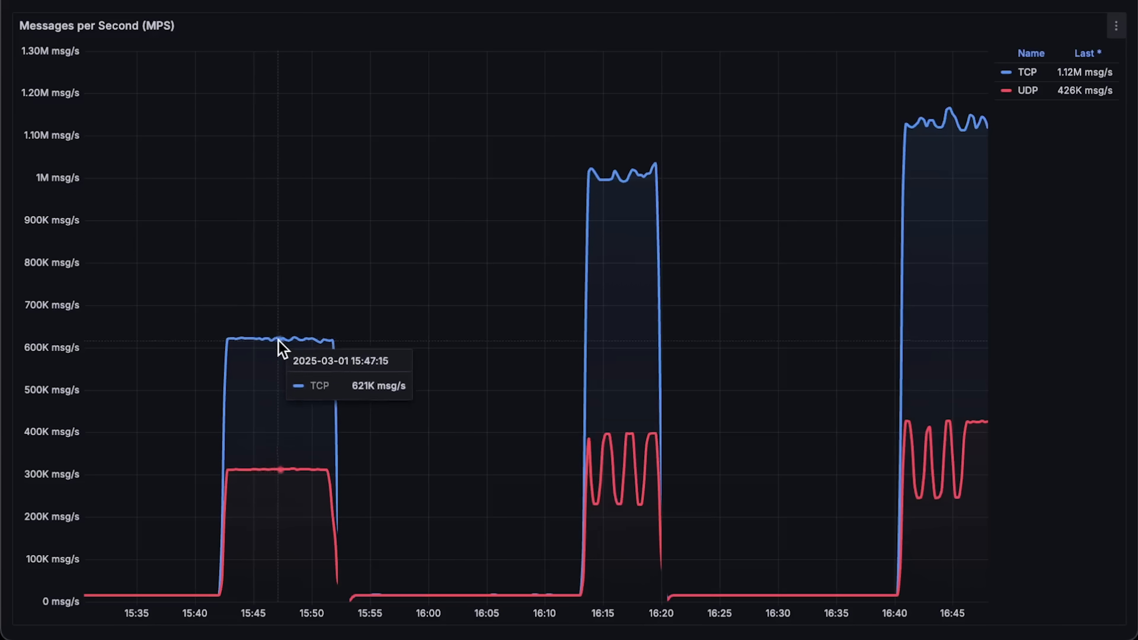
{"action": "mouse_move", "coordinate": [628, 196]}
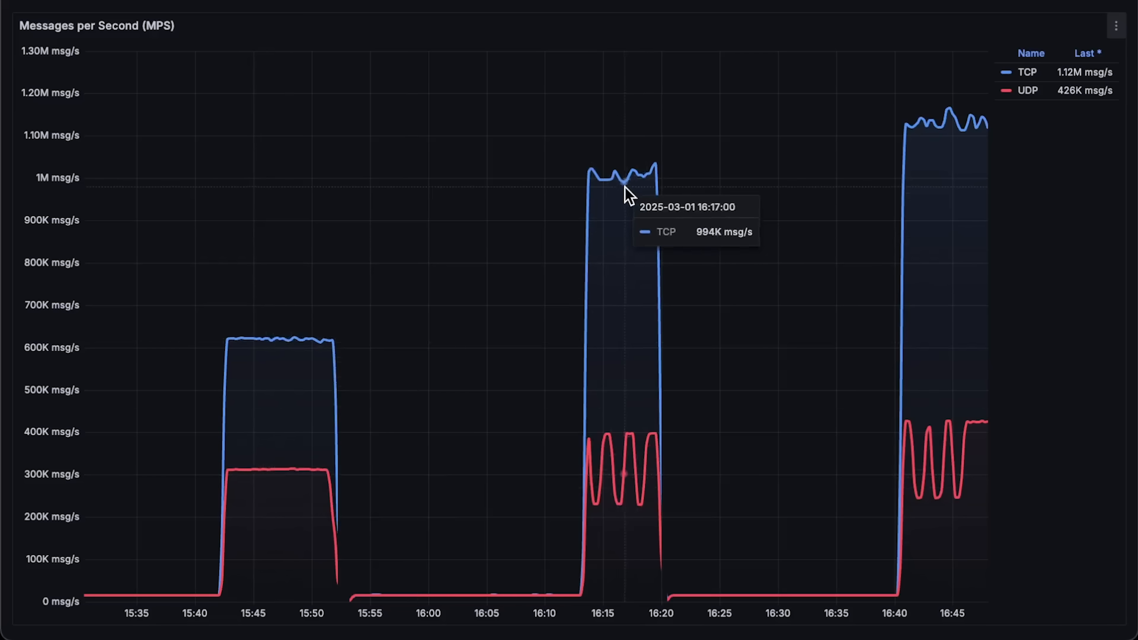
{"action": "mouse_move", "coordinate": [608, 256]}
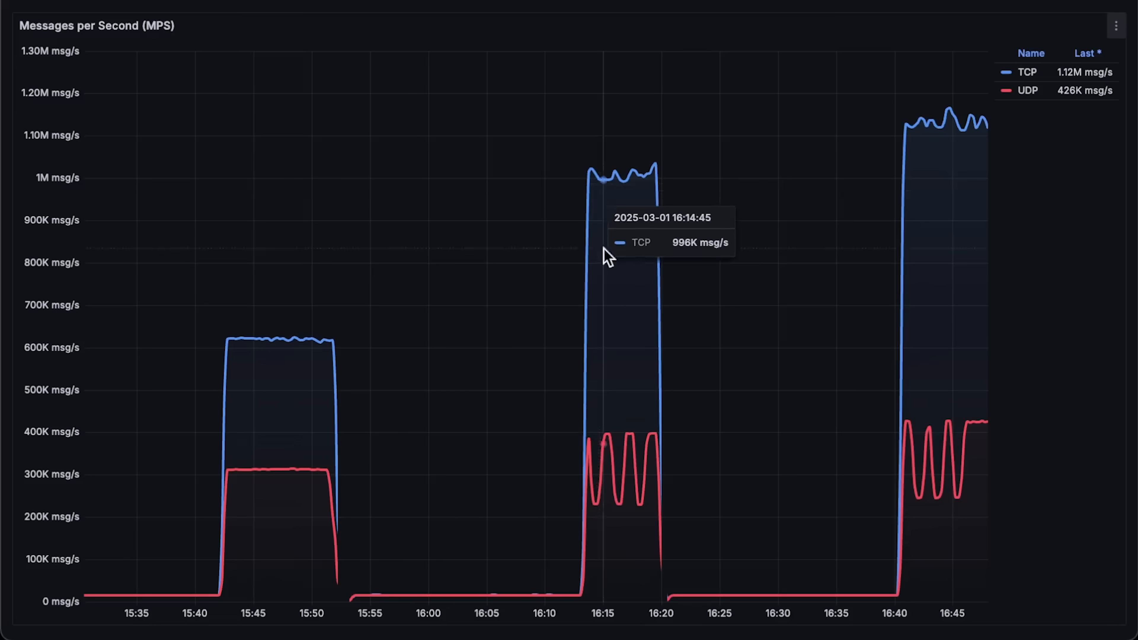
{"action": "mouse_move", "coordinate": [981, 96]}
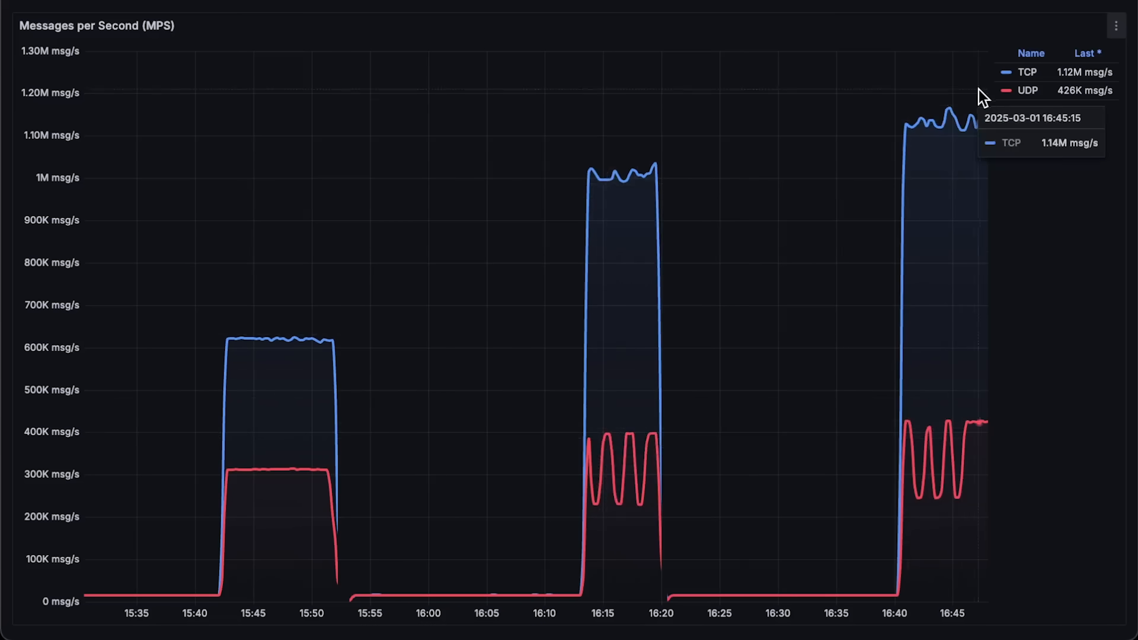
{"action": "mouse_move", "coordinate": [941, 135]}
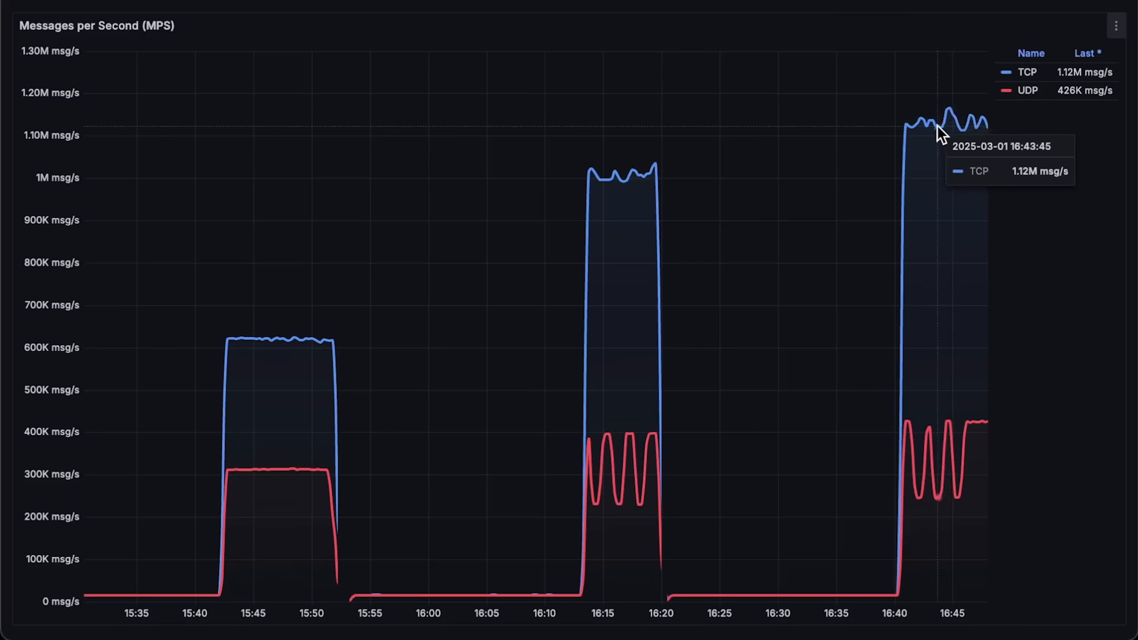
{"action": "mouse_move", "coordinate": [979, 438]}
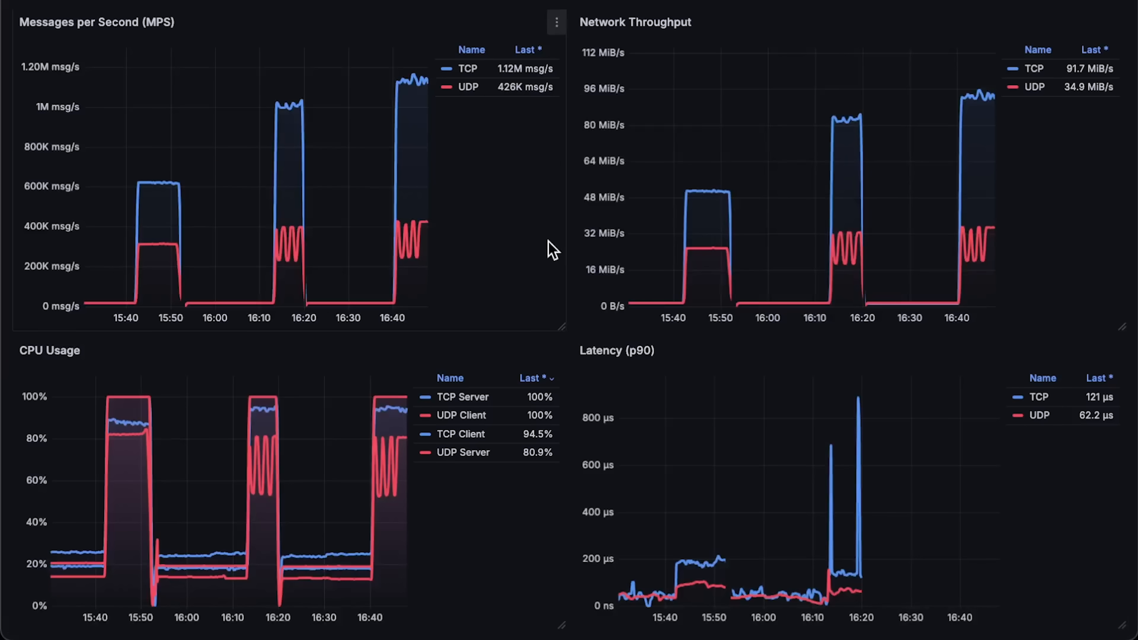
- View the CPU Usage chart full-size, then bring up the Latency (p90) chart's options
{"action": "left_click", "coordinate": [556, 22]}
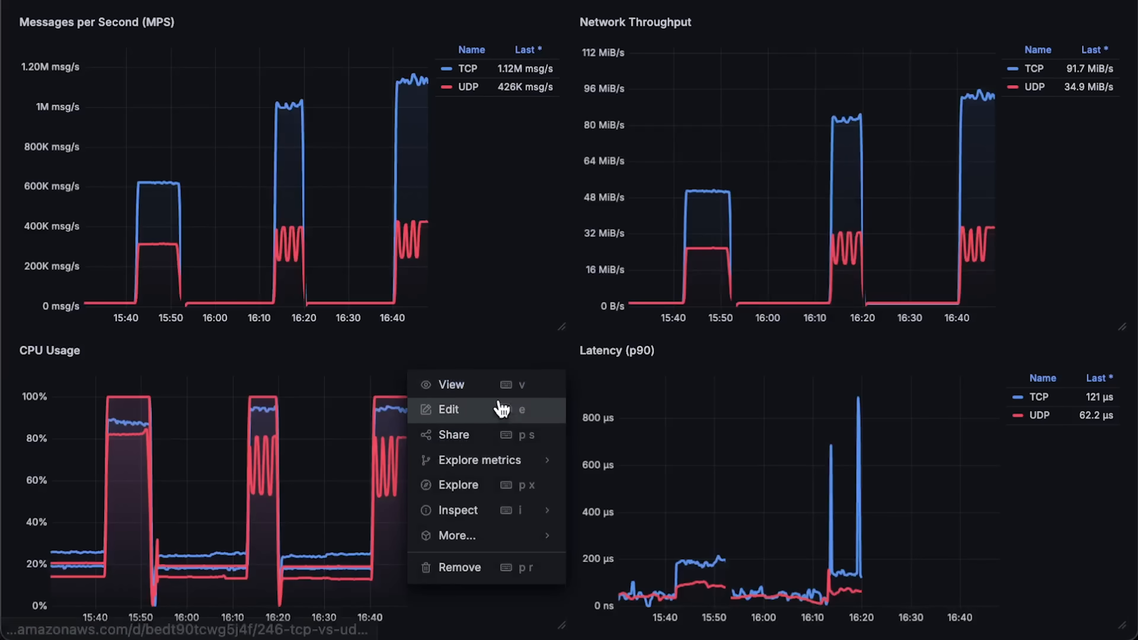
{"action": "left_click", "coordinate": [451, 384]}
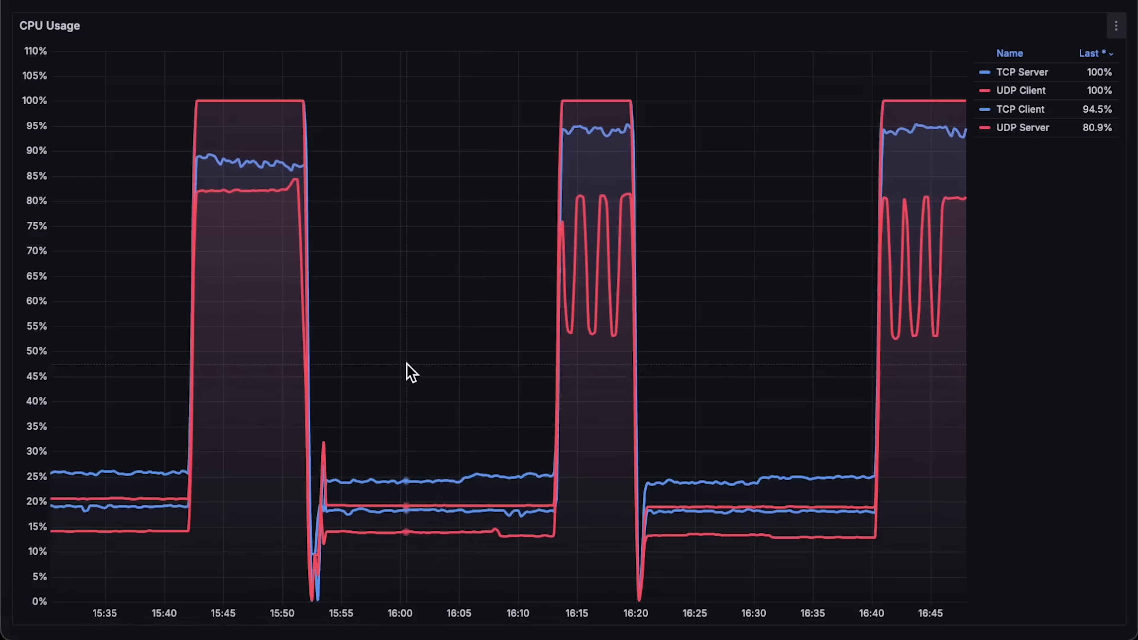
{"action": "mouse_move", "coordinate": [922, 370]}
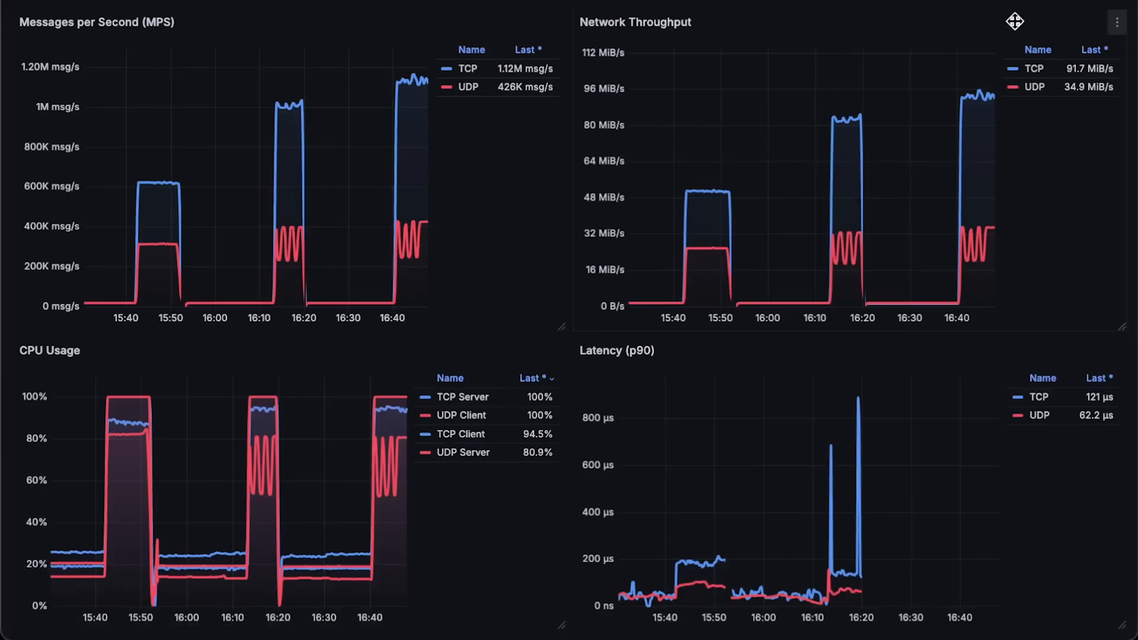
{"action": "mouse_move", "coordinate": [1116, 351]}
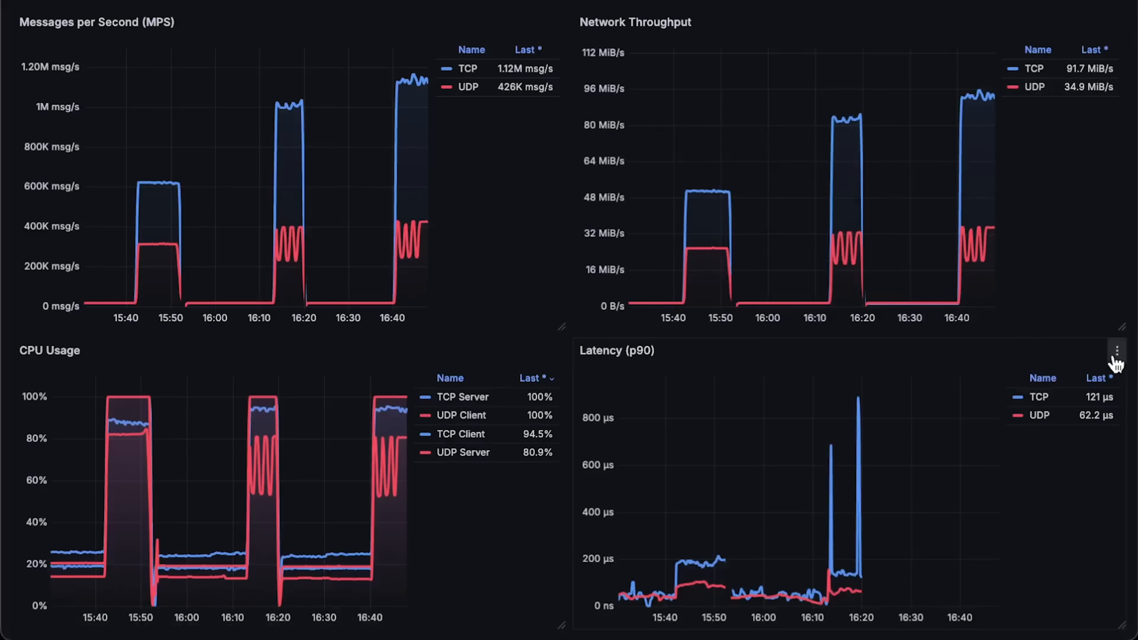
{"action": "left_click", "coordinate": [1116, 353]}
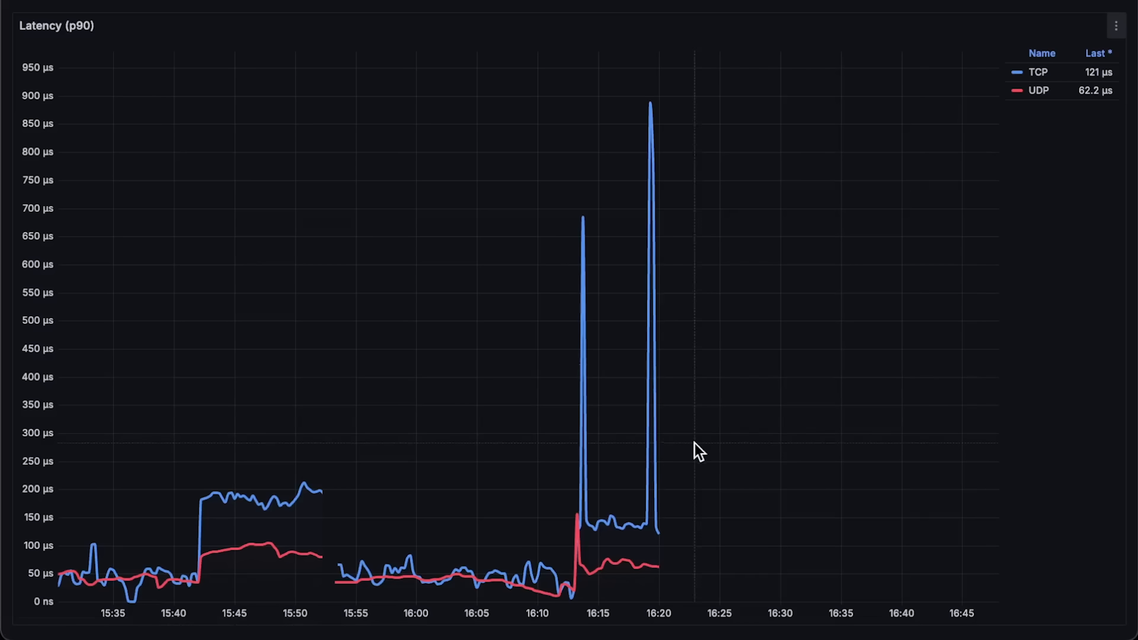